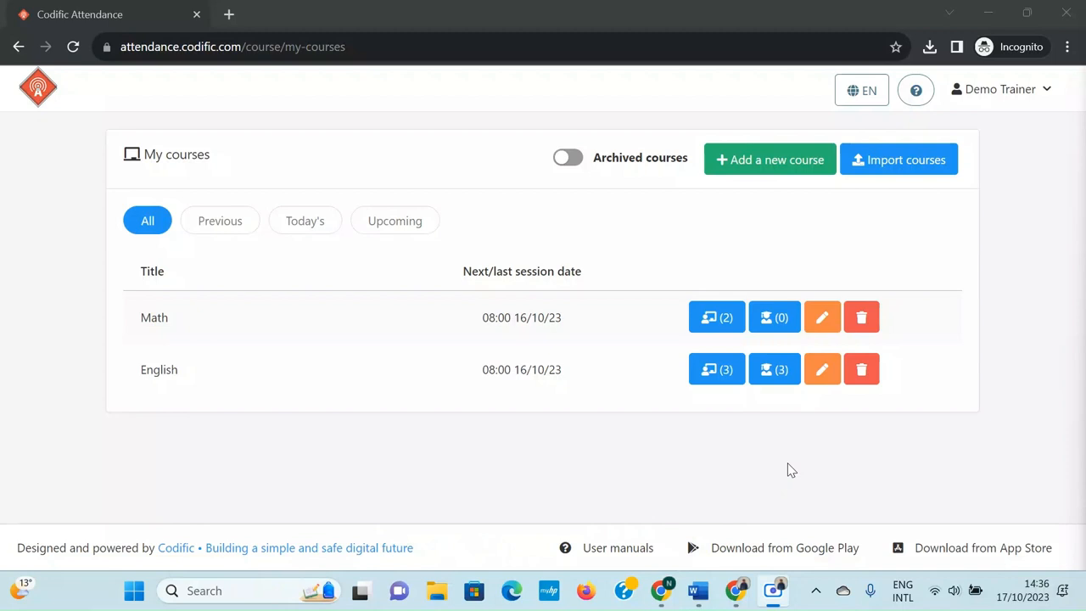
mouse_move(267, 363)
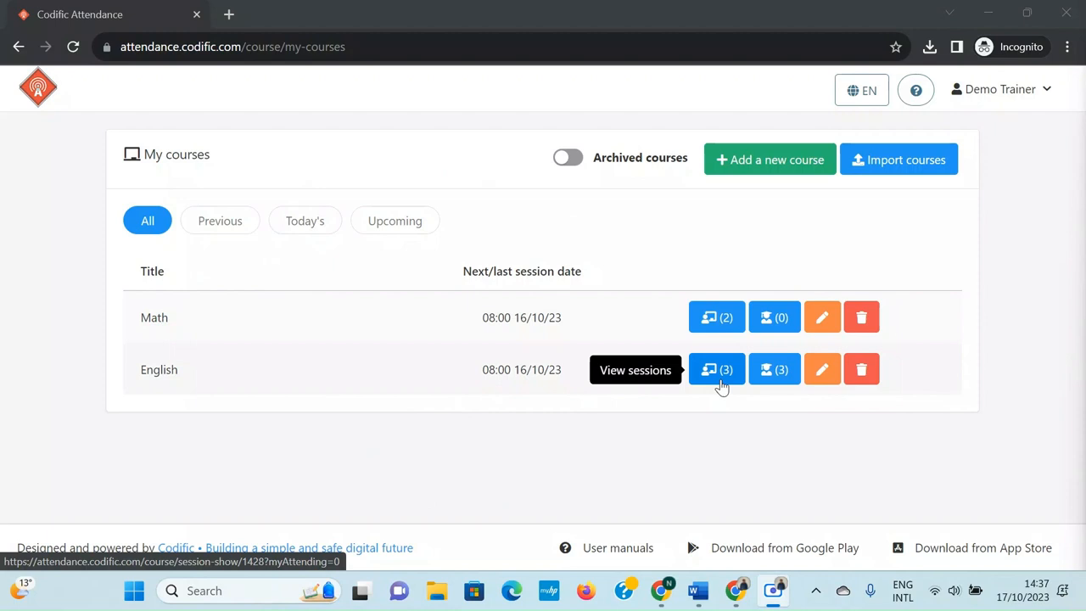
mouse_move(652, 371)
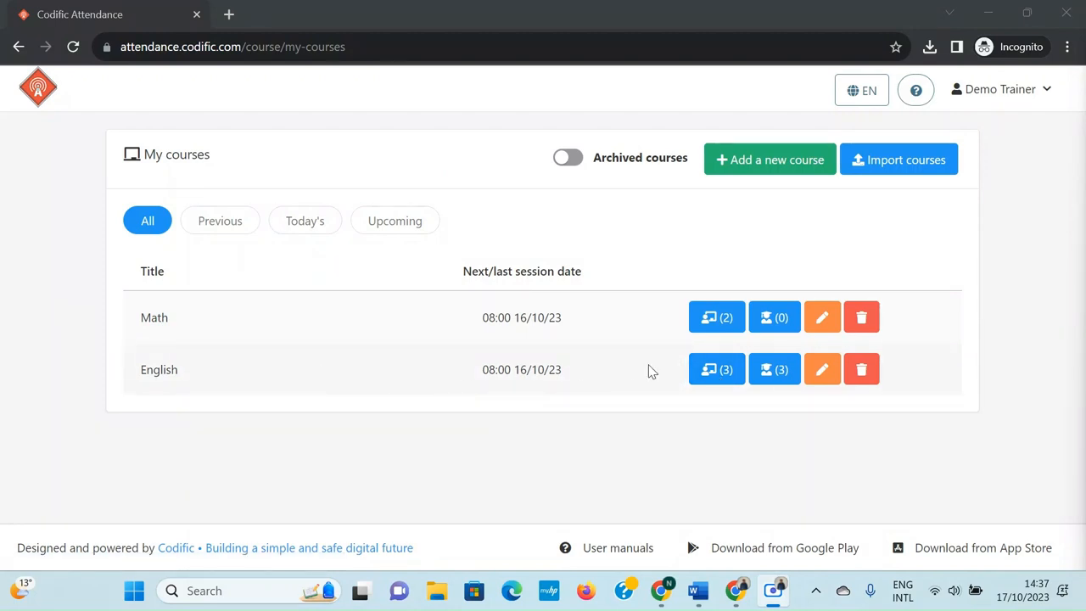
mouse_move(716, 369)
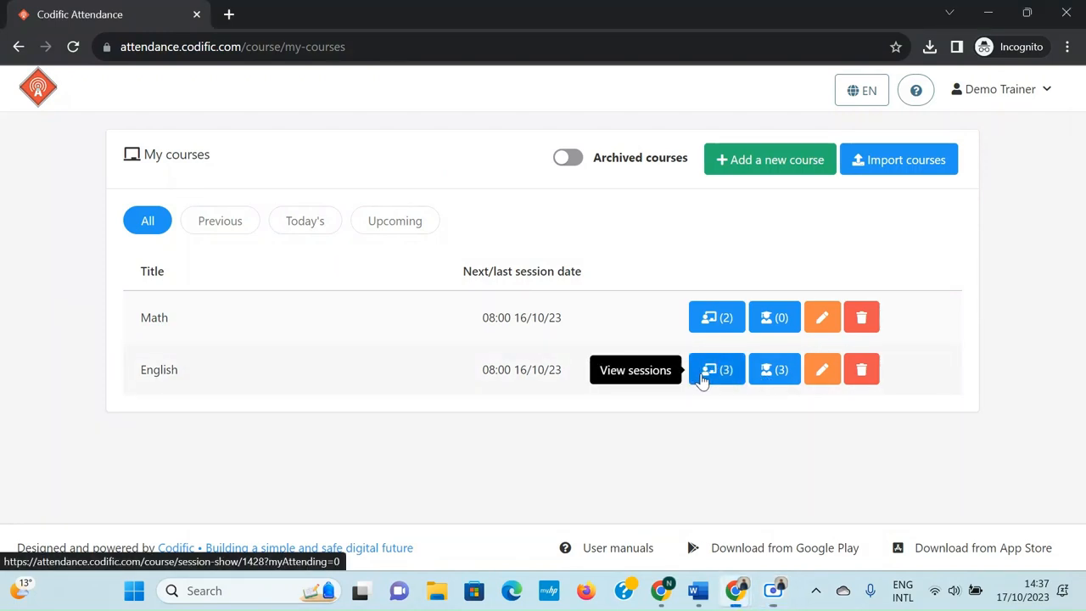
Export the English course's sessions and attendances to Excel, save to Downloads, and open it
left_click(716, 369)
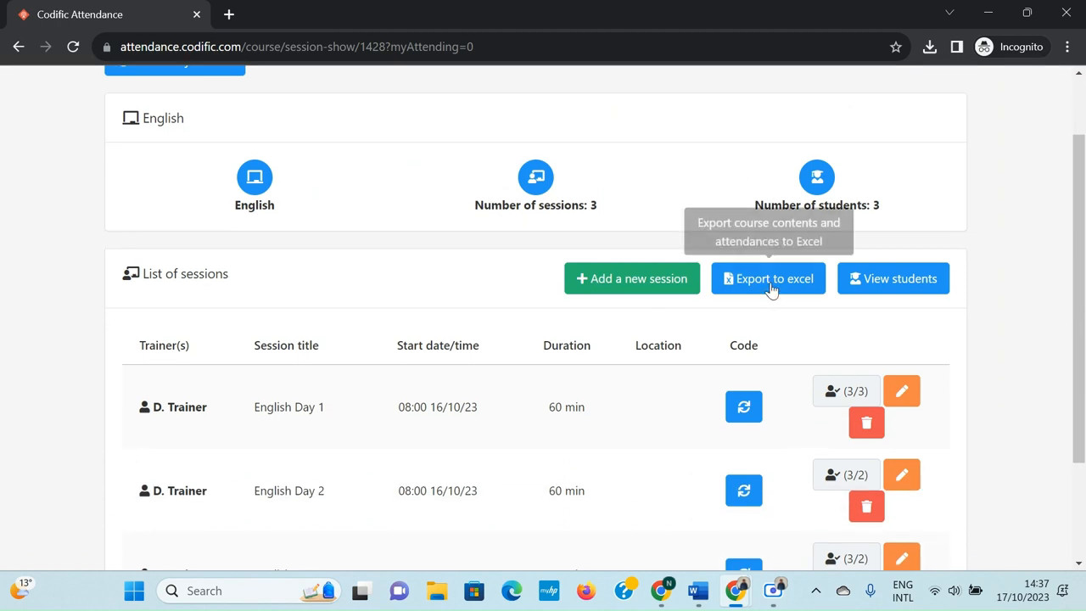
left_click(767, 278)
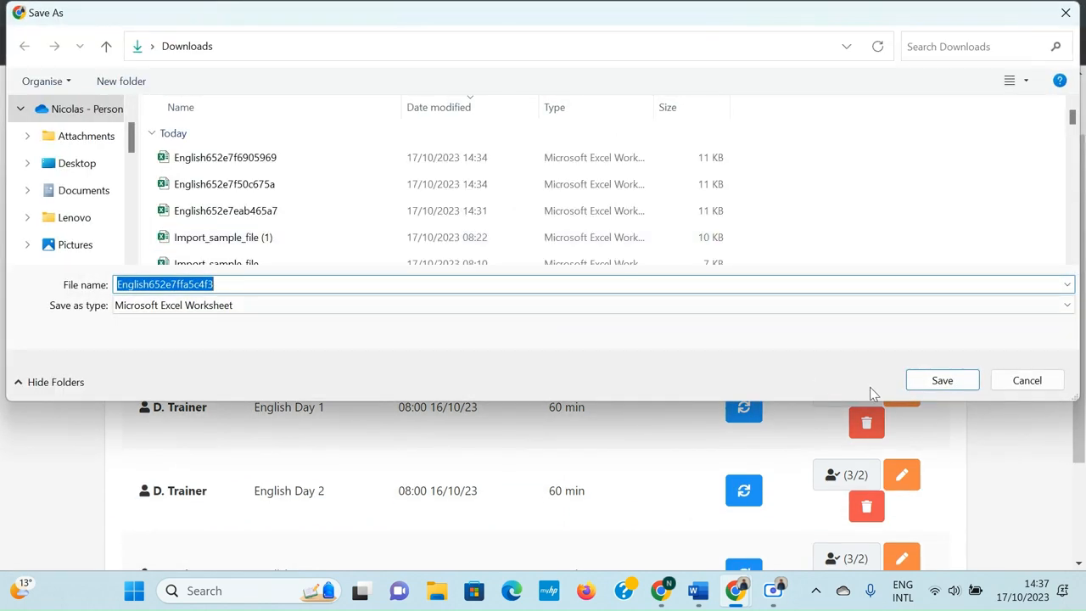
mouse_move(940, 336)
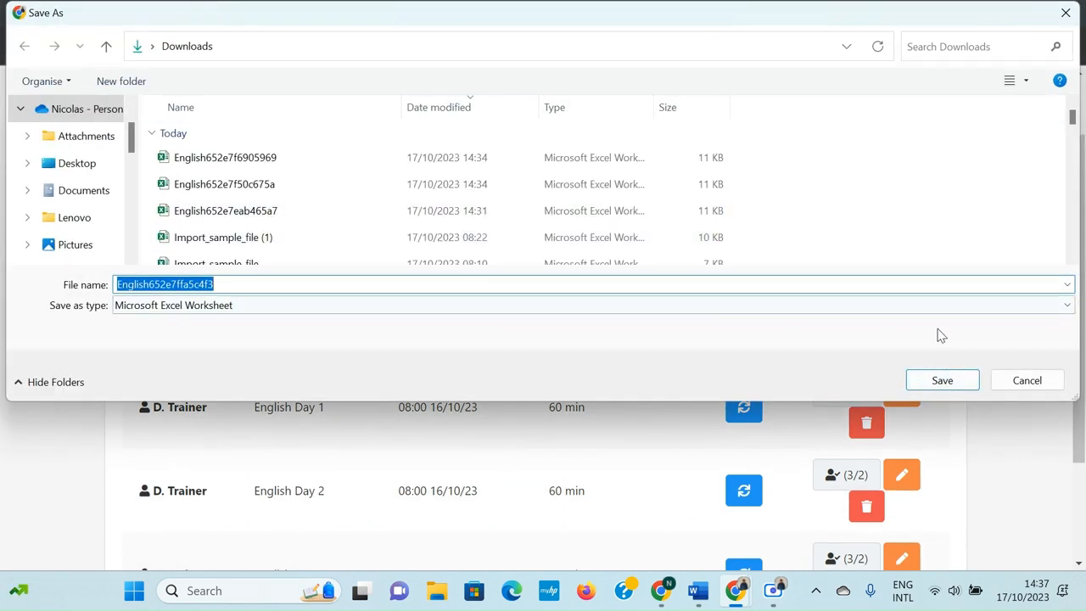
left_click(942, 380)
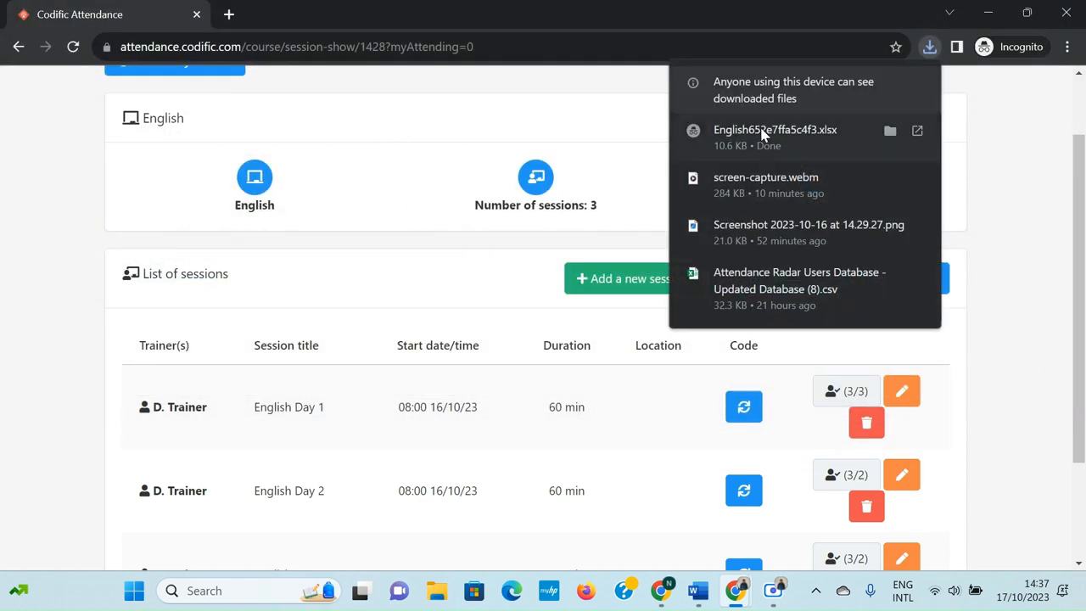
left_click(774, 129)
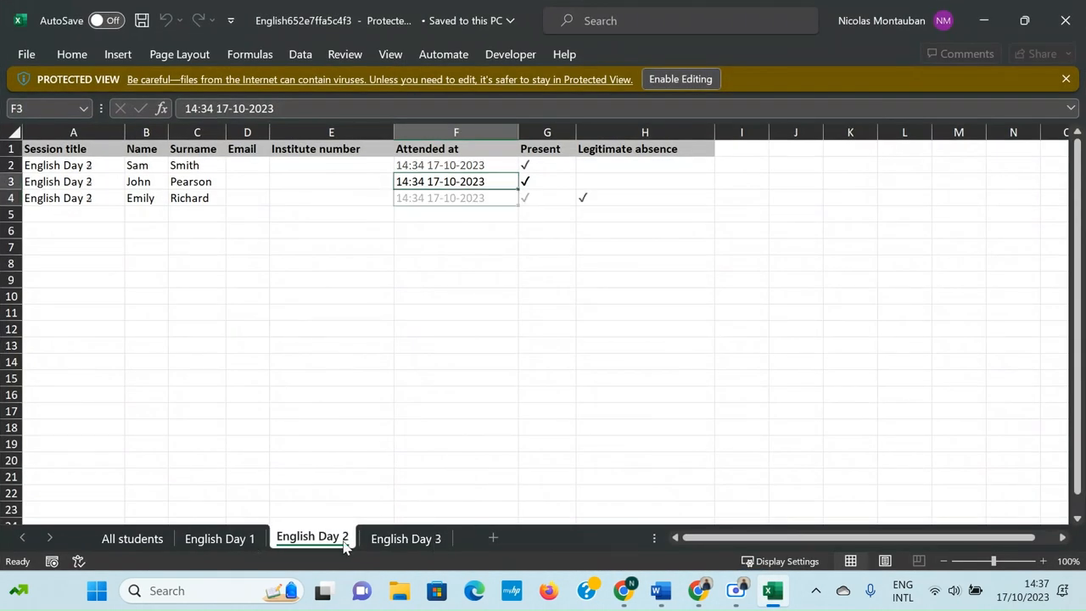
Show the English Day 1 sheet with all three students present at 14:34
left_click(219, 538)
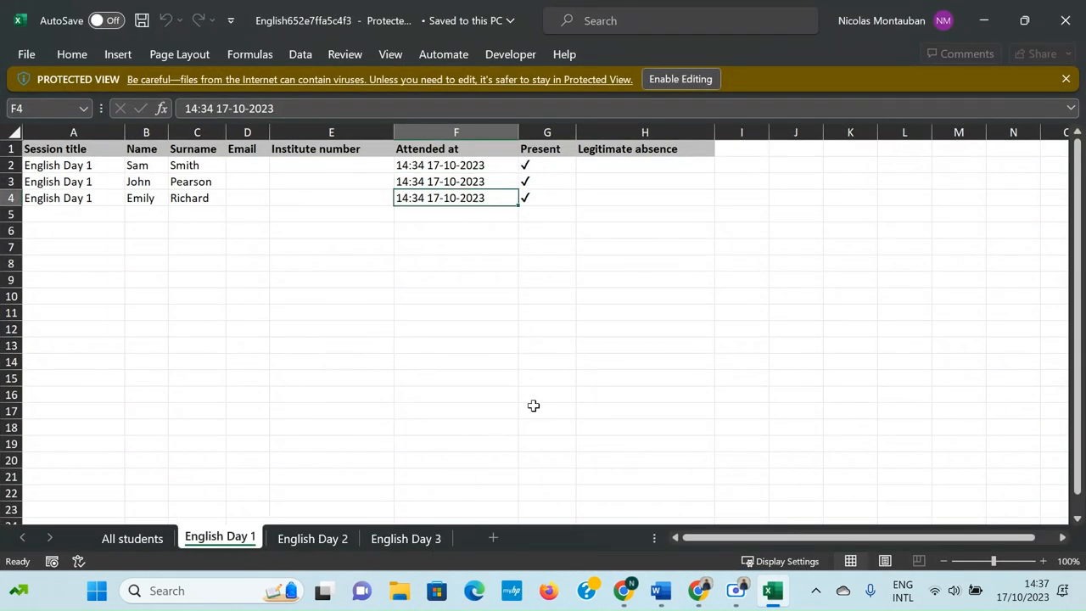